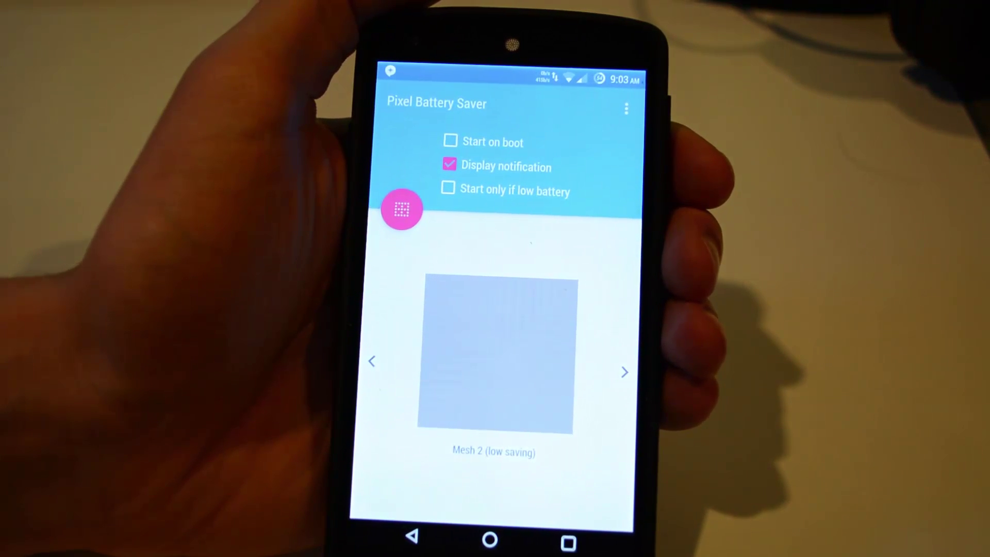
# Step: Enable Start on boot so the app launches automatically with Display notification kept on
pyautogui.click(448, 142)
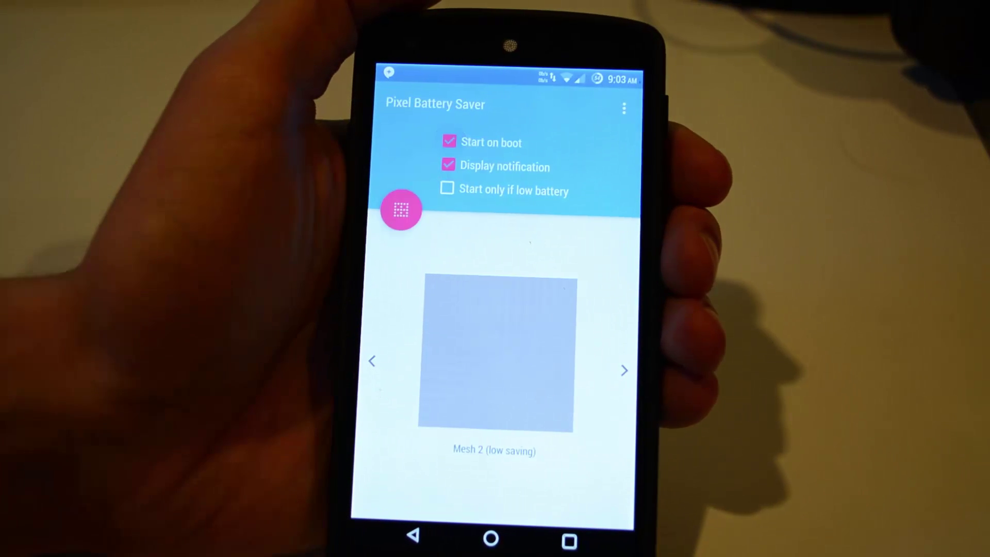